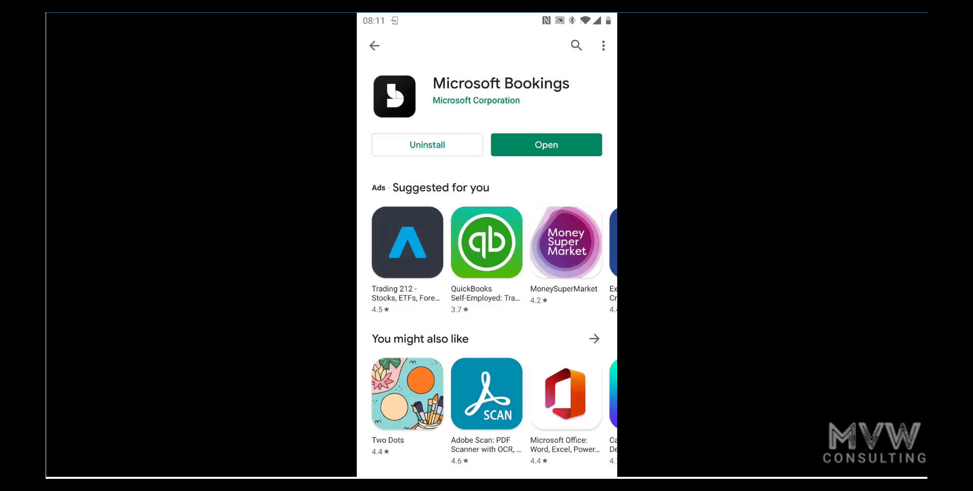
Launch Microsoft Bookings from its Google Play Store page.
left_click(545, 144)
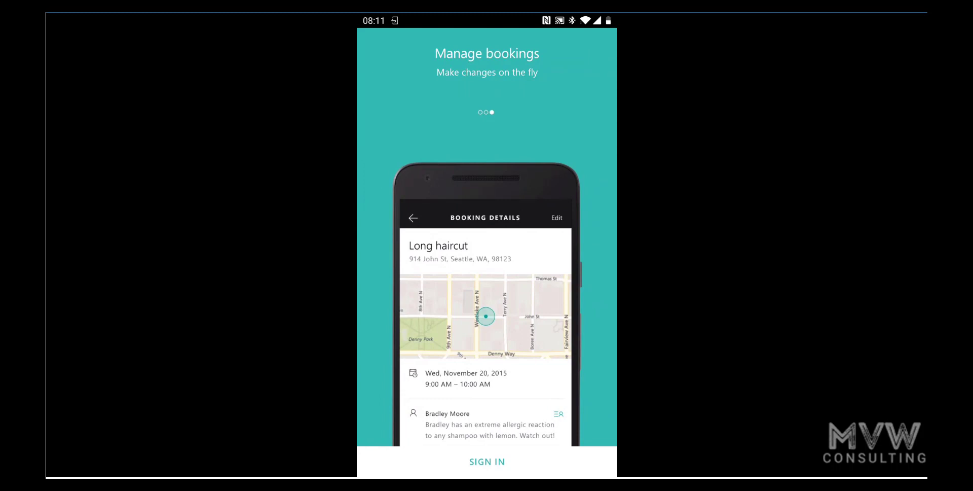
left_click(486, 462)
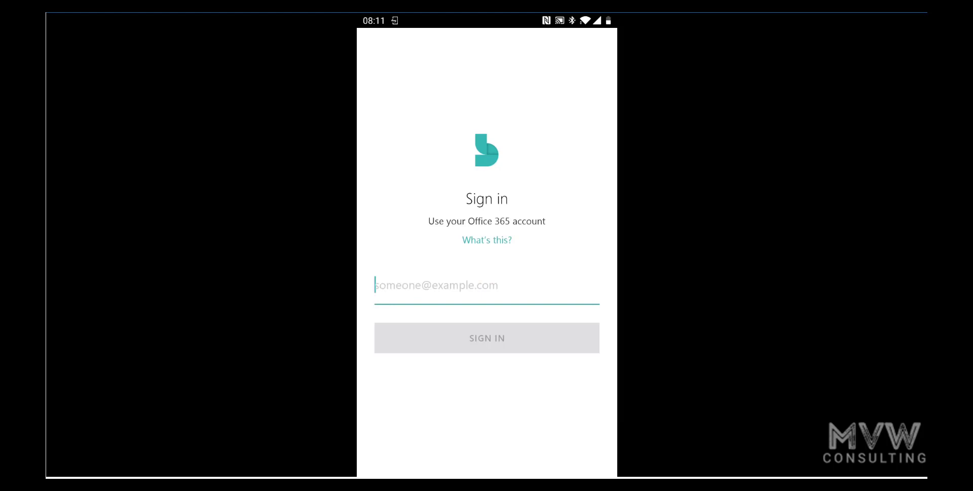
left_click(487, 285)
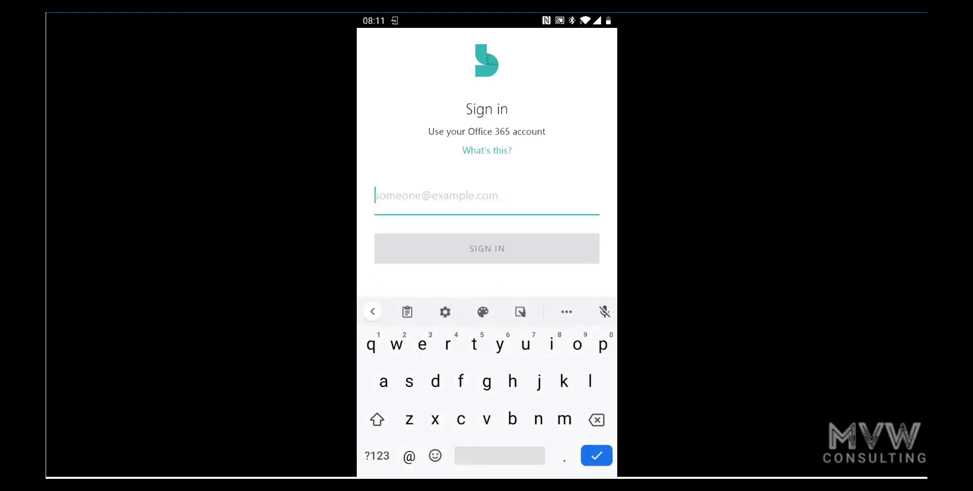
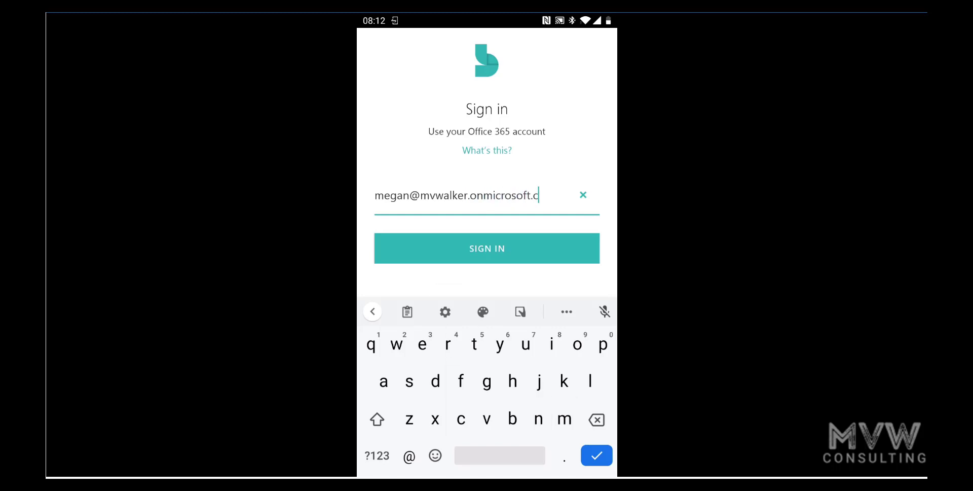
left_click(487, 248)
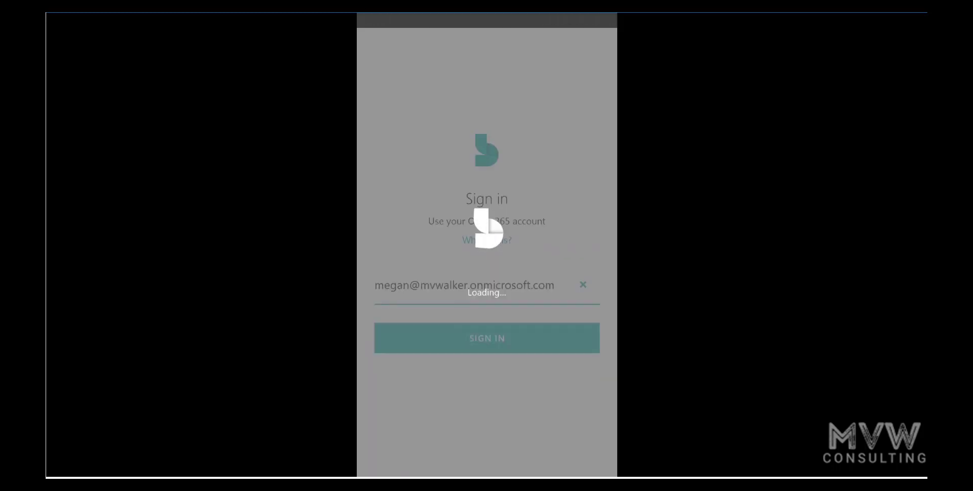
Enter the account password and complete sign-in to reach the calendar picker.
left_click(486, 338)
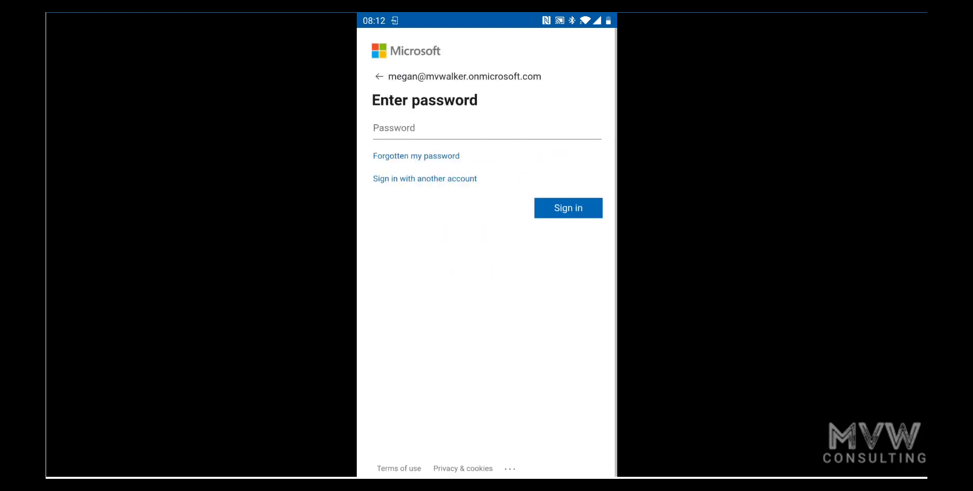
left_click(487, 128)
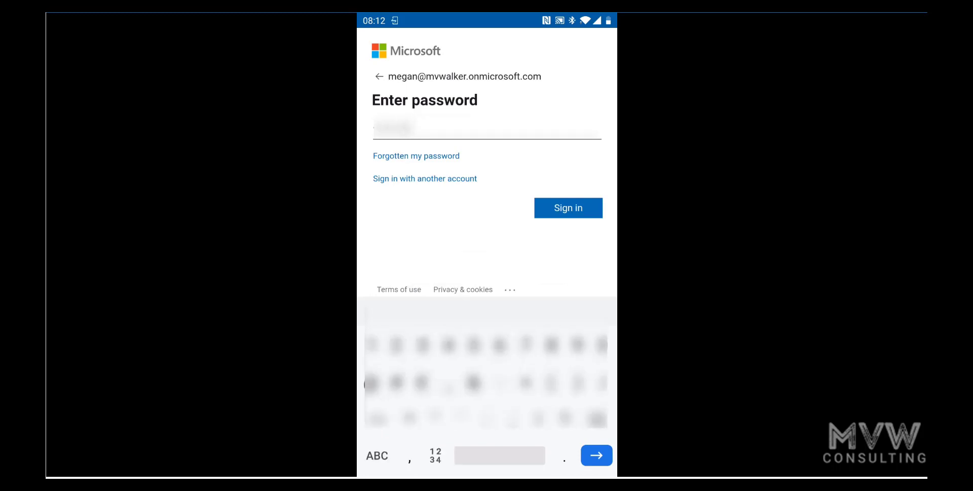
left_click(567, 208)
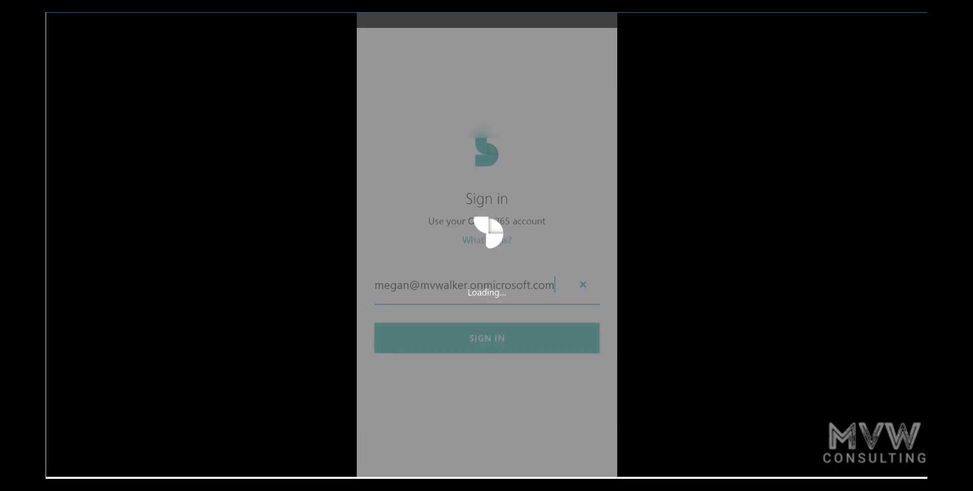
left_click(485, 338)
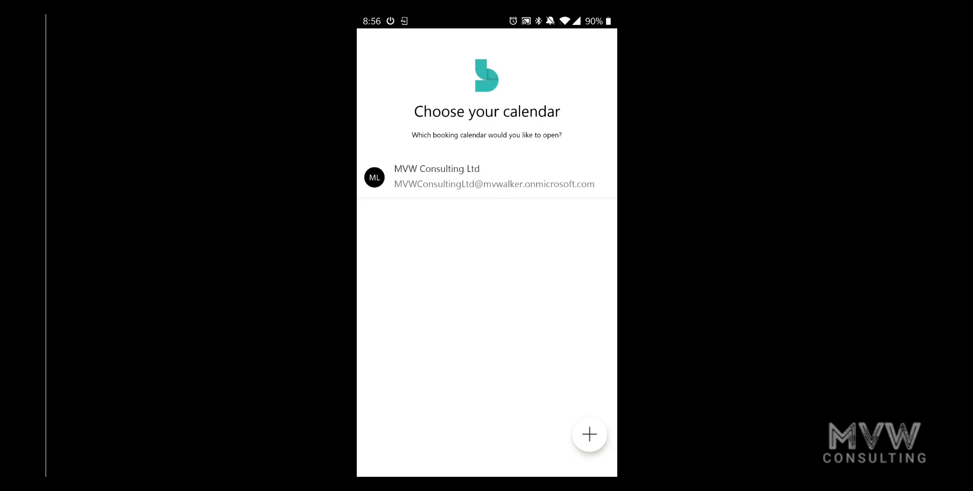
Open the MVW Consulting Ltd booking calendar showing today's empty schedule.
left_click(487, 176)
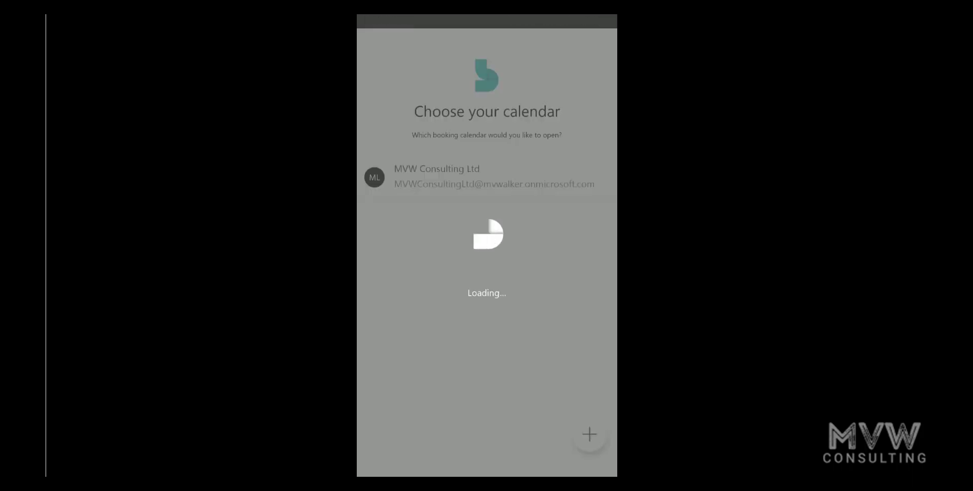
left_click(486, 176)
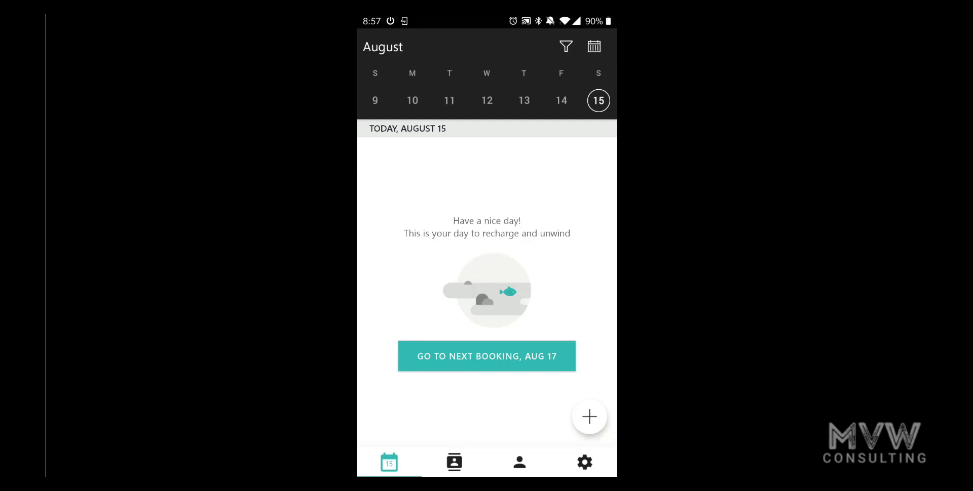
left_click(486, 356)
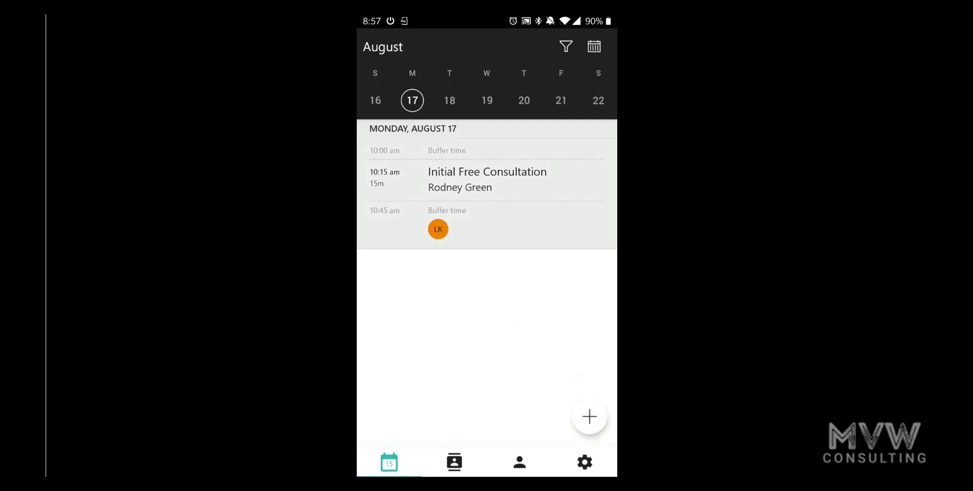
left_click(487, 179)
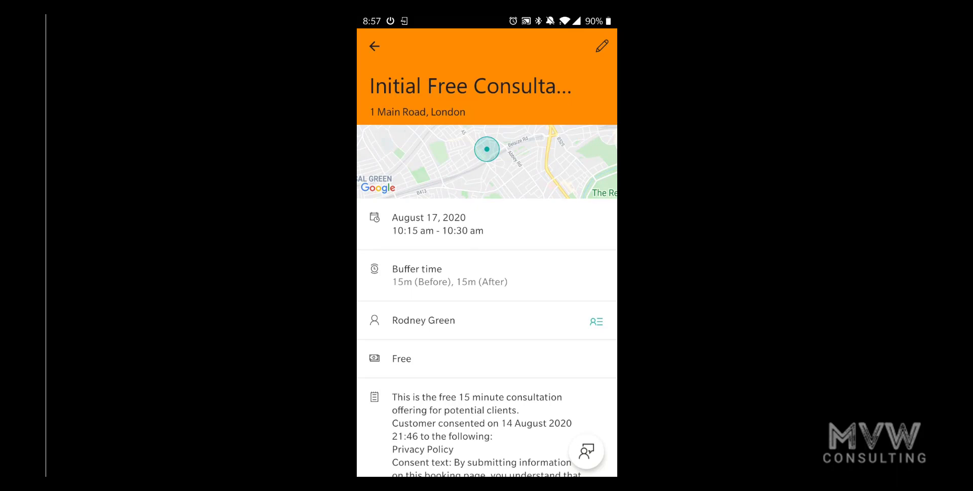
scroll("up", 3)
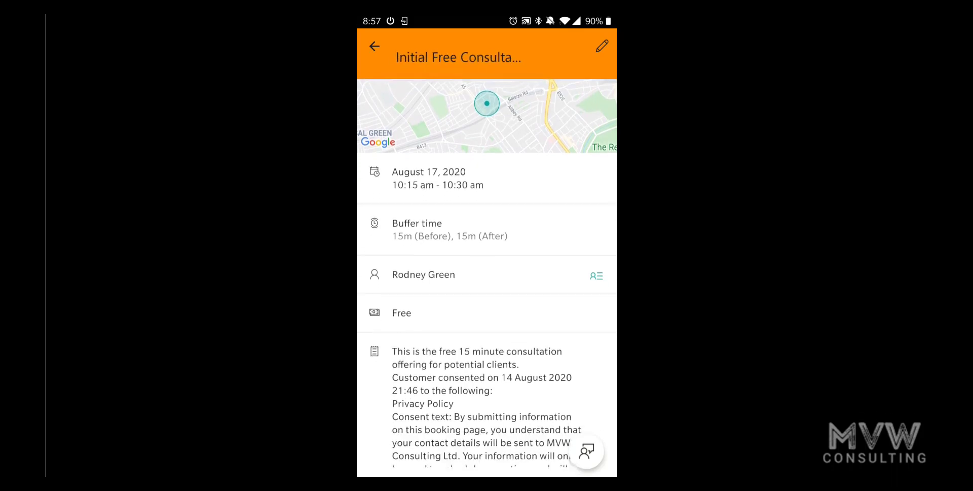
scroll("down", 3)
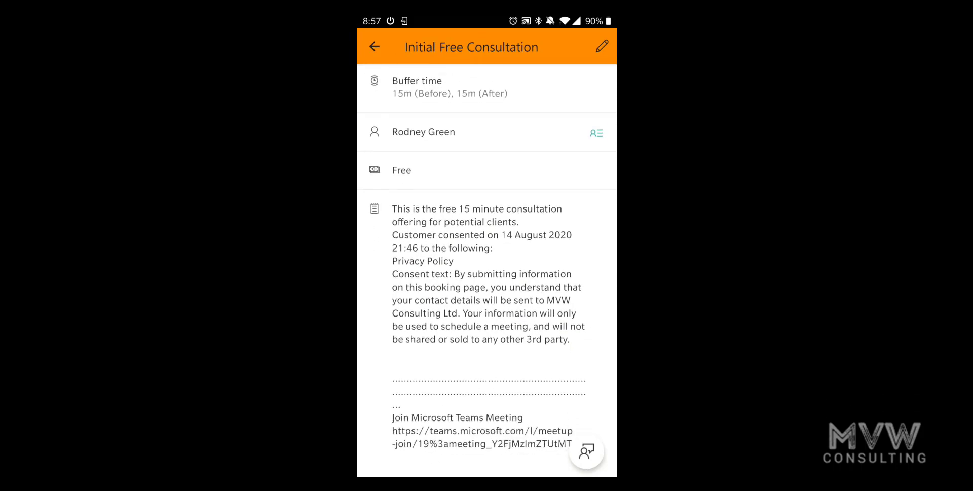
scroll("down", 3)
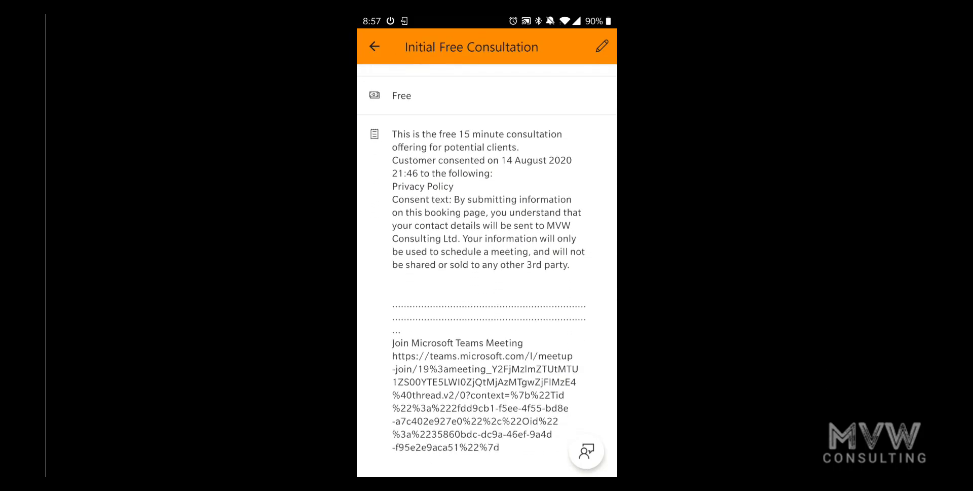
scroll("down", 3)
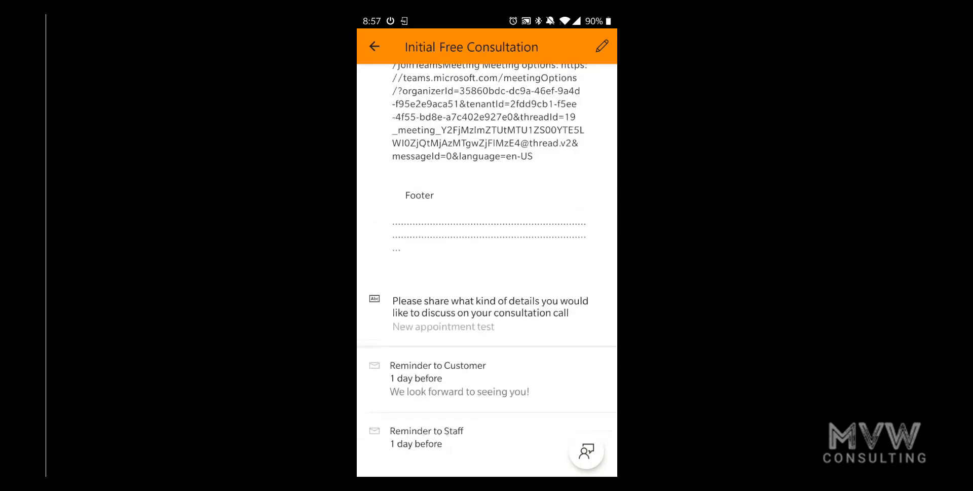
scroll("down", 3)
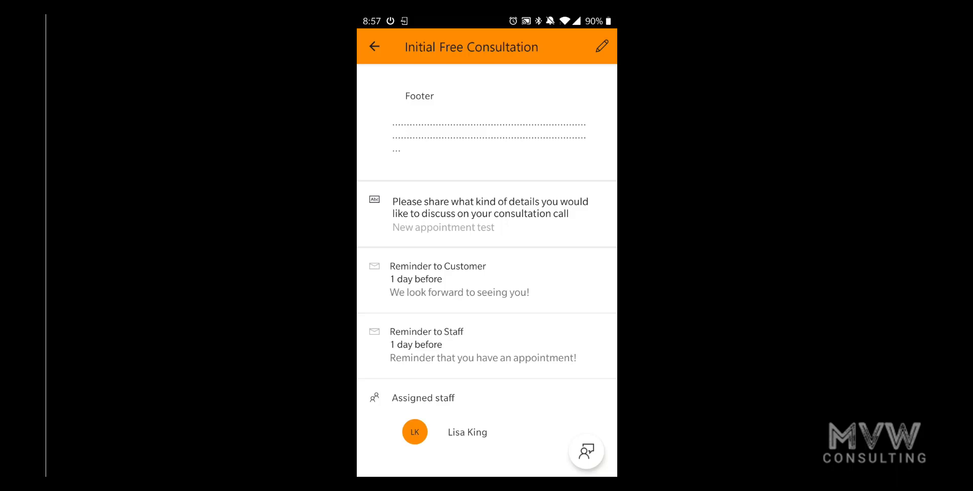
scroll("down", 3)
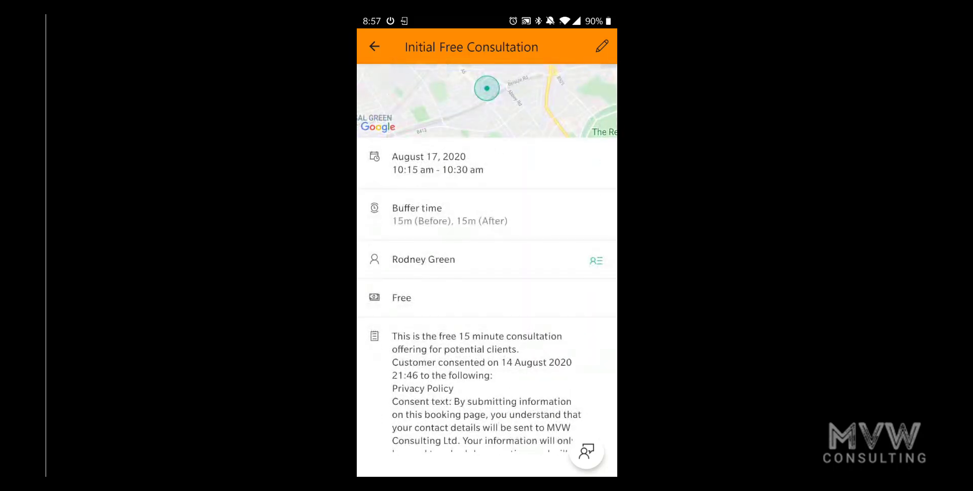
left_click(602, 47)
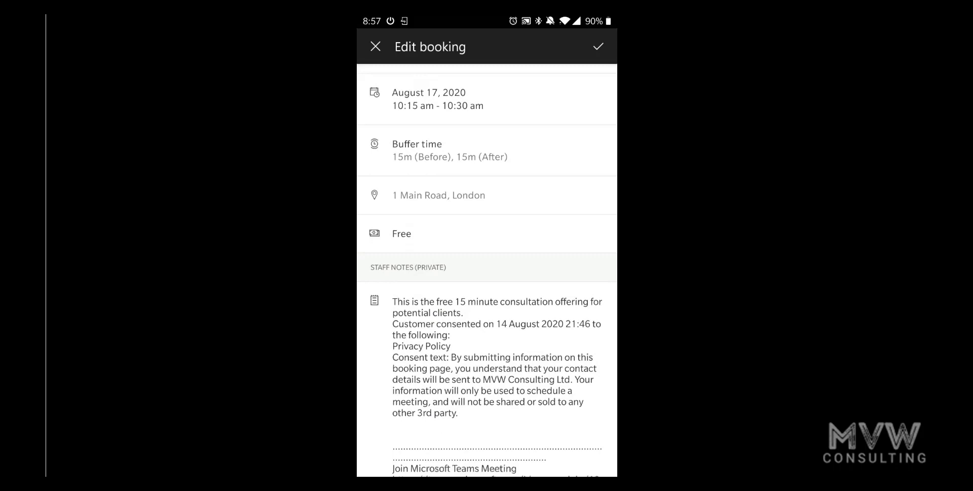
Start a new email reminder from the Edit booking screen.
scroll("down", 3)
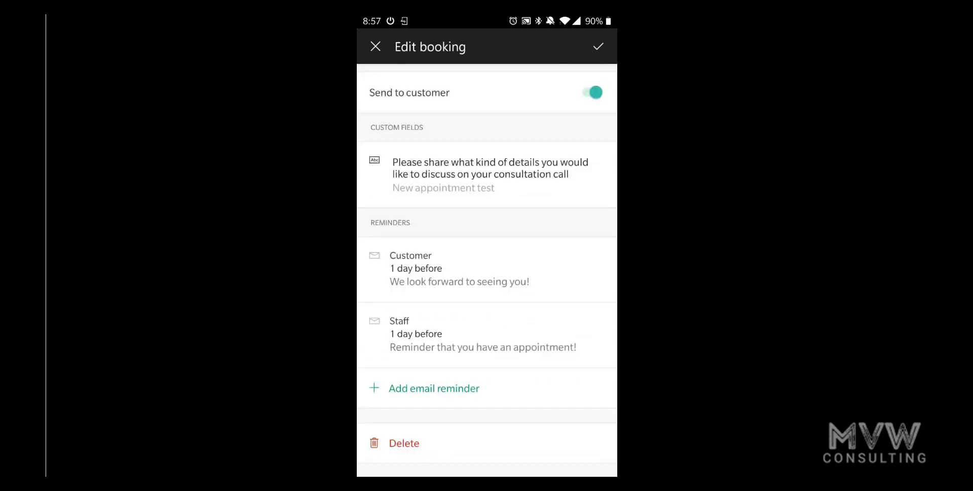
left_click(432, 387)
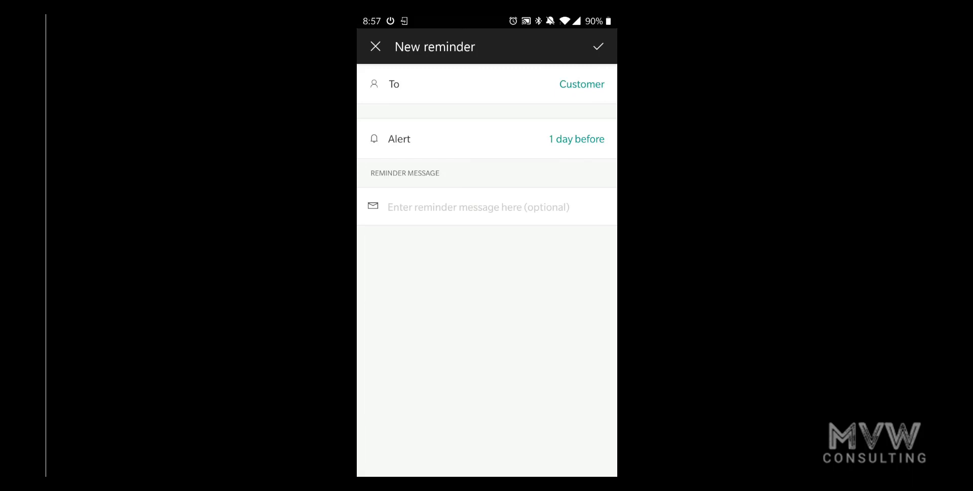
Add a customer email reminder 15 minutes before, save the booking and show contact options.
left_click(576, 138)
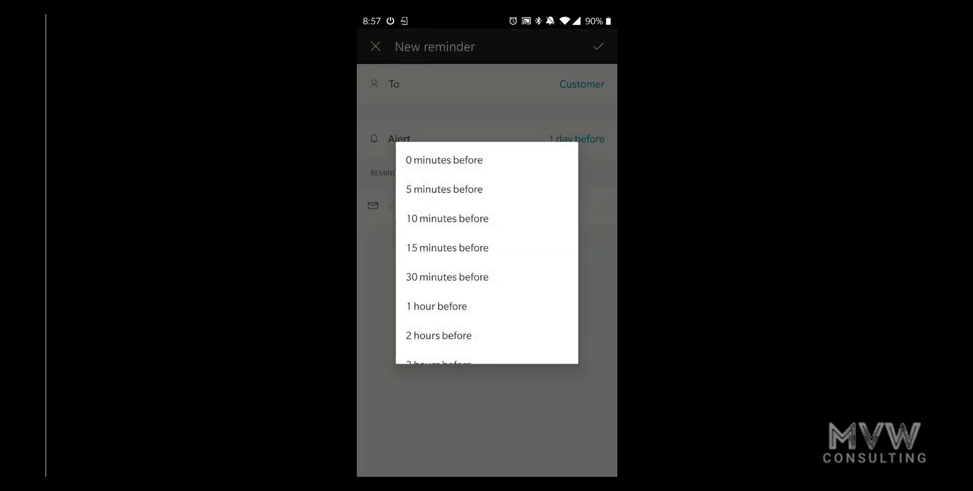
left_click(447, 247)
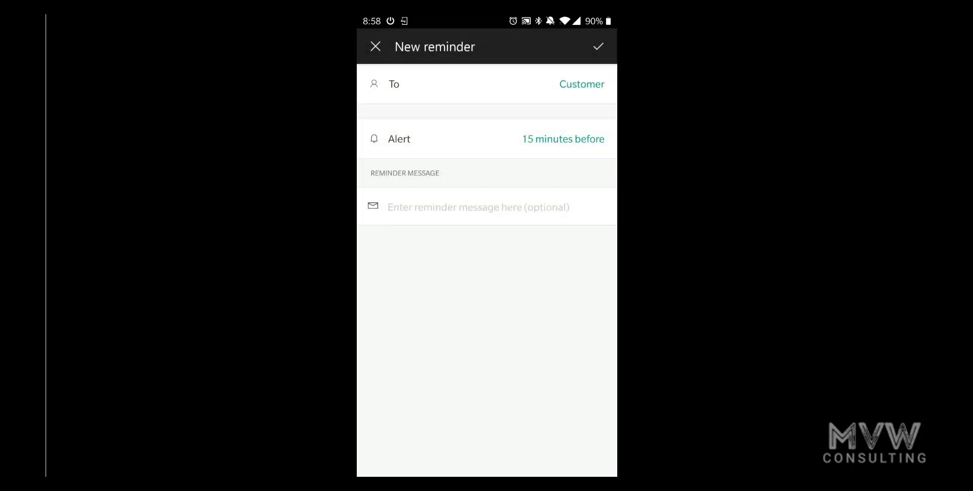
left_click(477, 207)
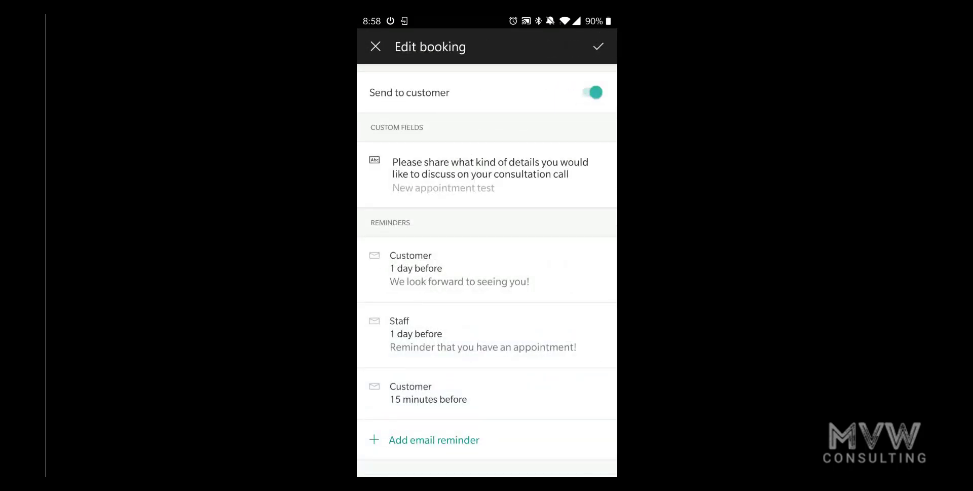
left_click(598, 46)
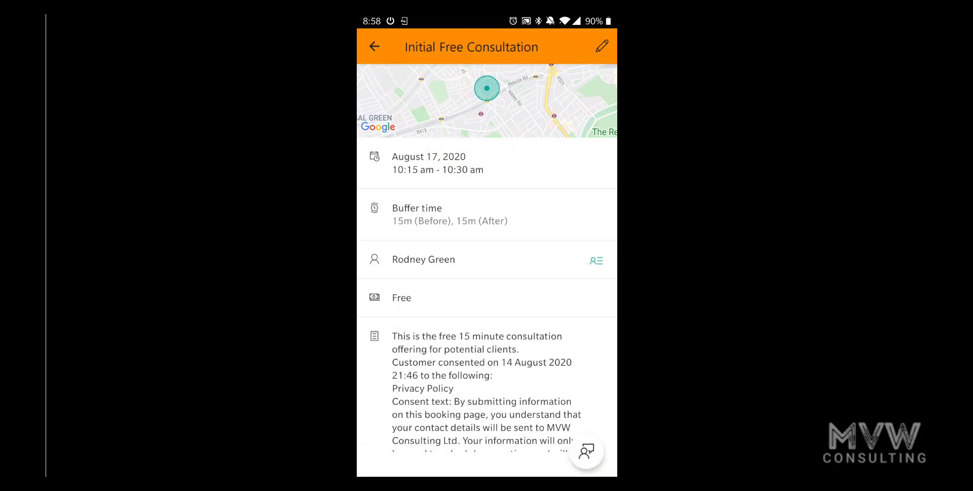
left_click(586, 451)
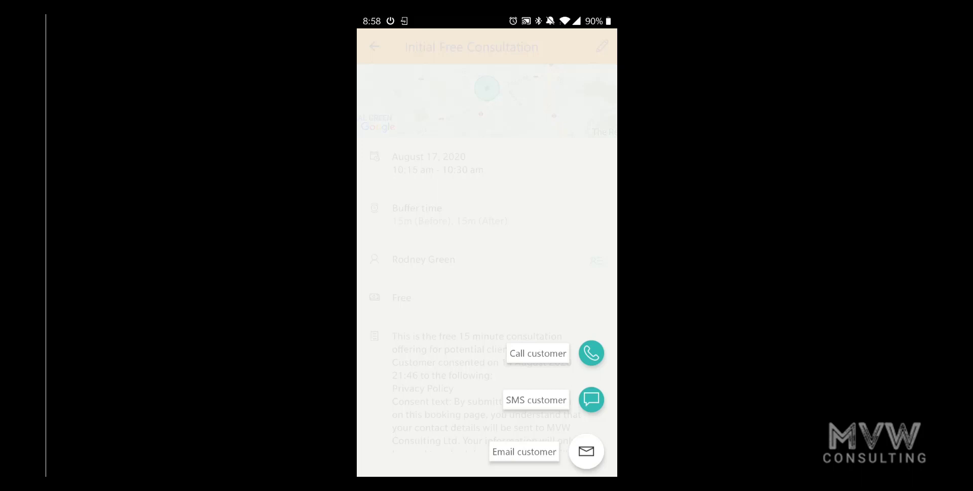
Start an email to the booking's customer, then back out to today's calendar.
left_click(586, 451)
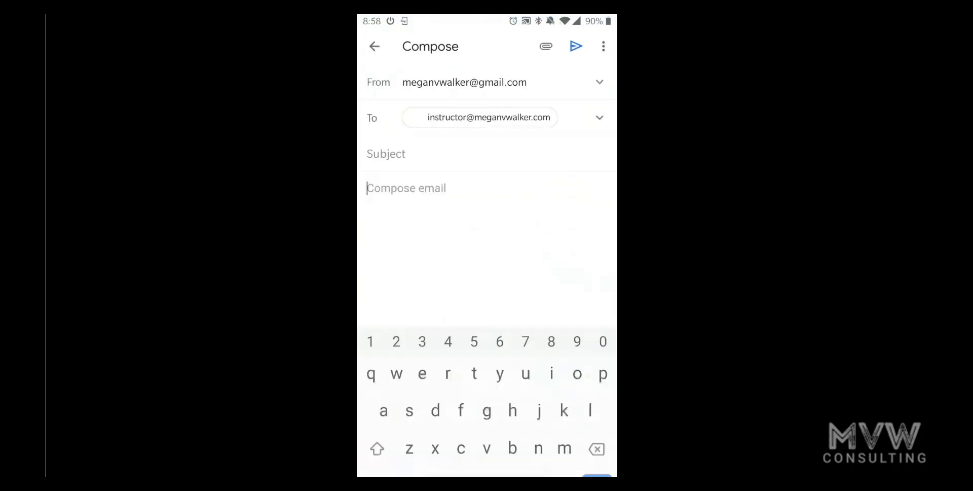
left_click(377, 448)
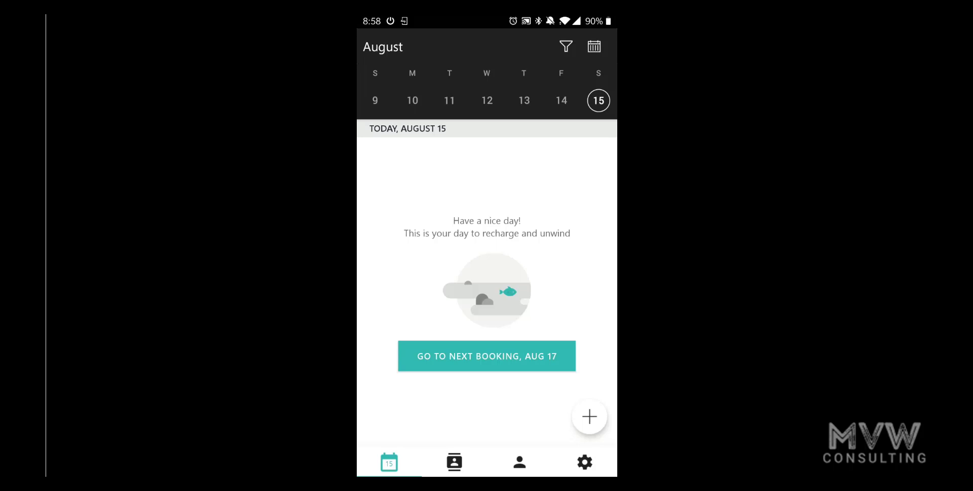
Filter the calendar to show only one staff member's bookings.
left_click(565, 46)
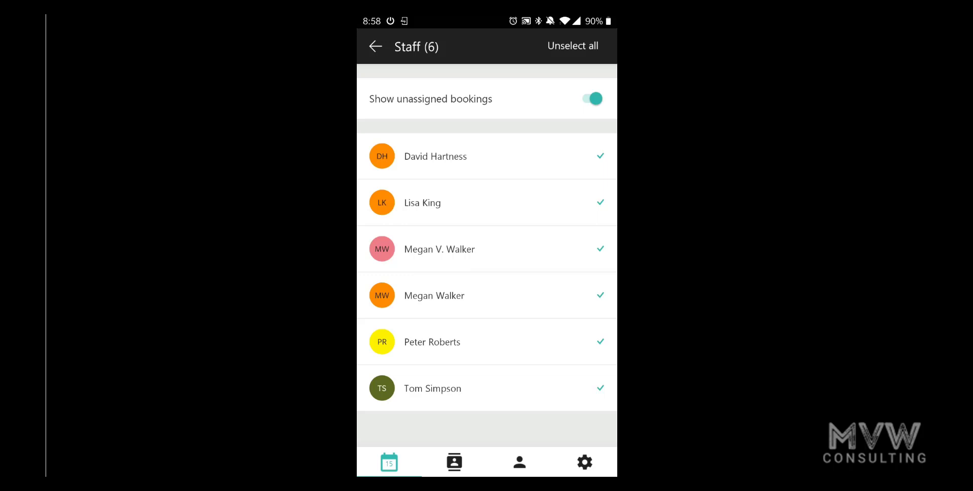
left_click(572, 45)
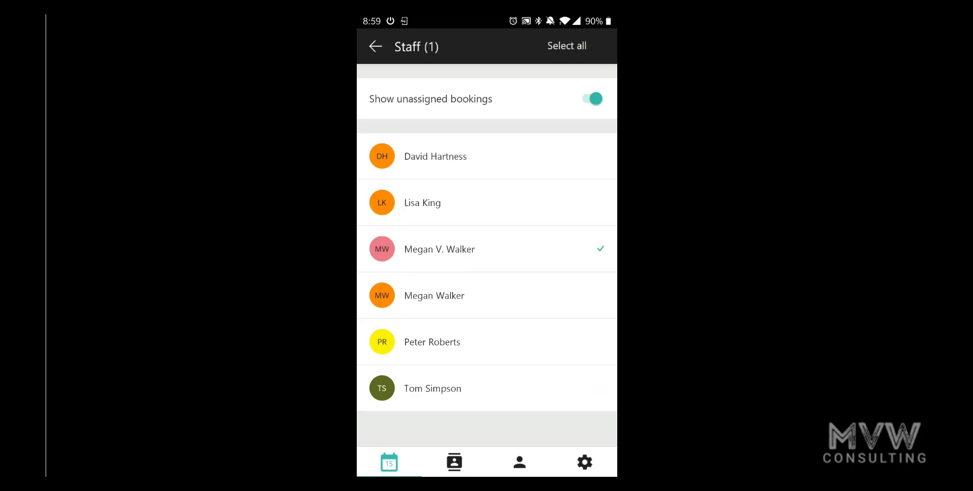
left_click(375, 47)
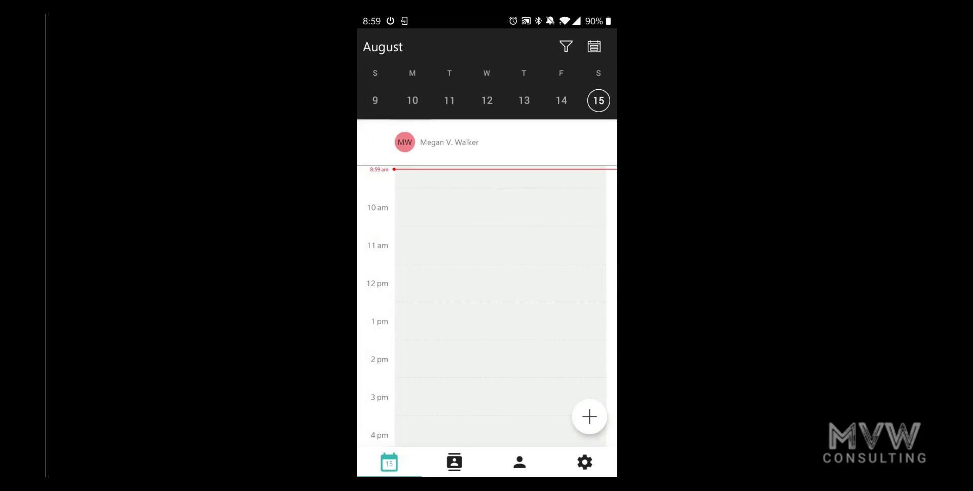
Browse August 14, jump to the next booking on August 19, then go to Customers.
left_click(561, 100)
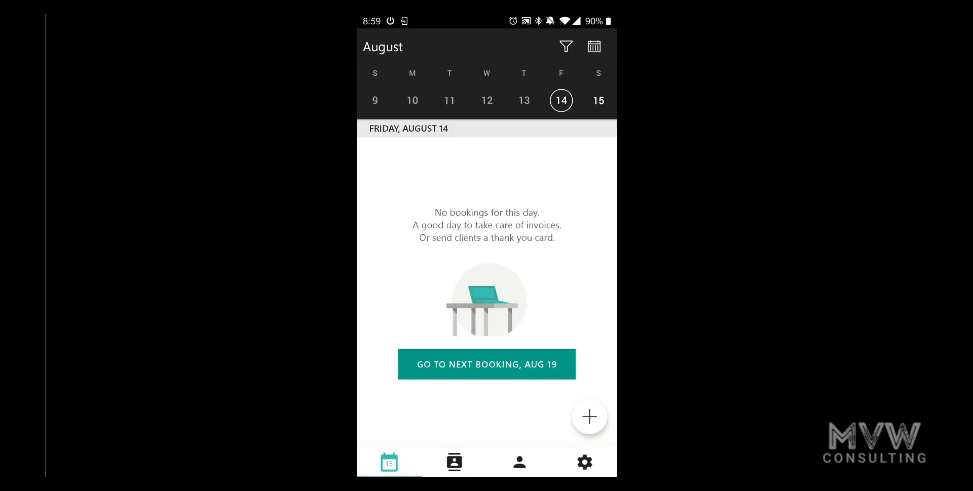
left_click(486, 364)
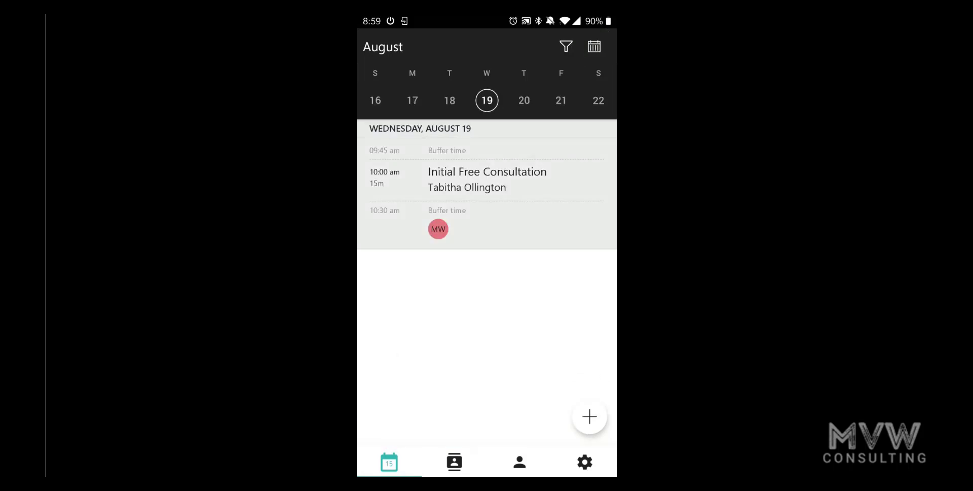
left_click(455, 461)
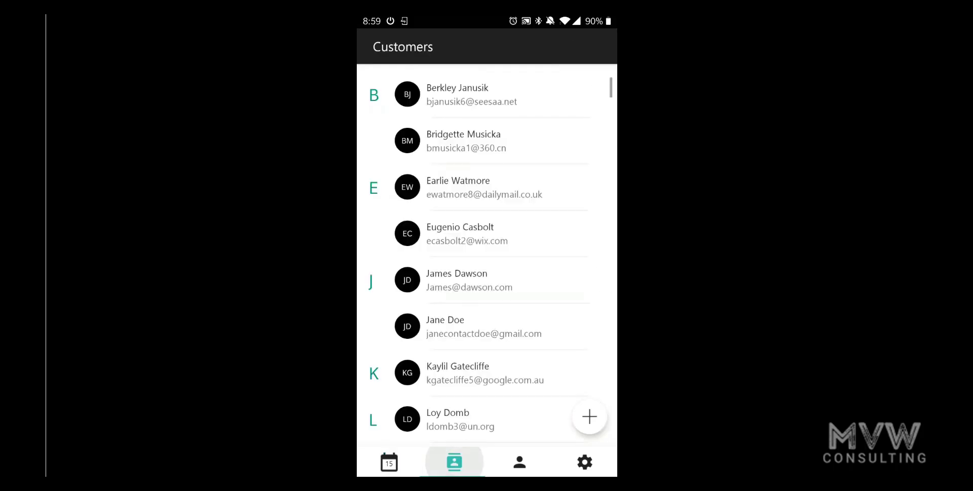
Scroll through the customer list, view the staff list, then the business settings.
scroll("down", 3)
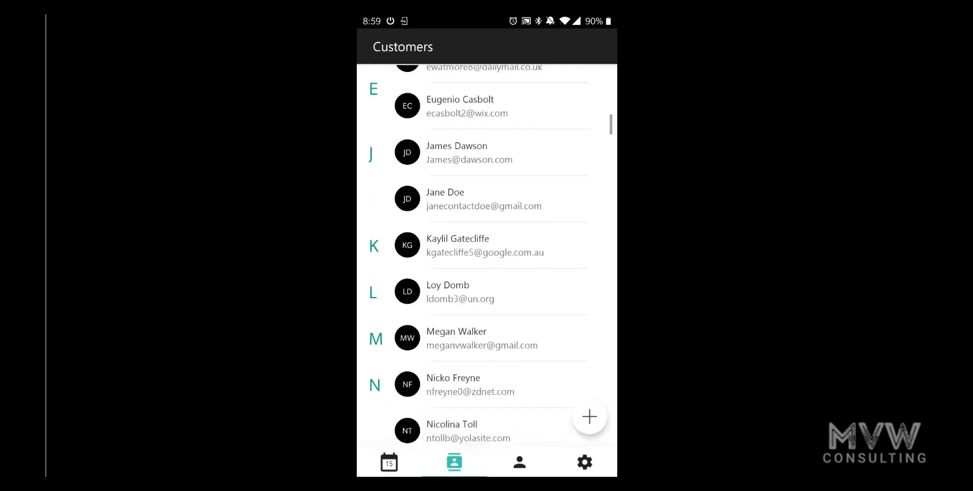
scroll("down", 3)
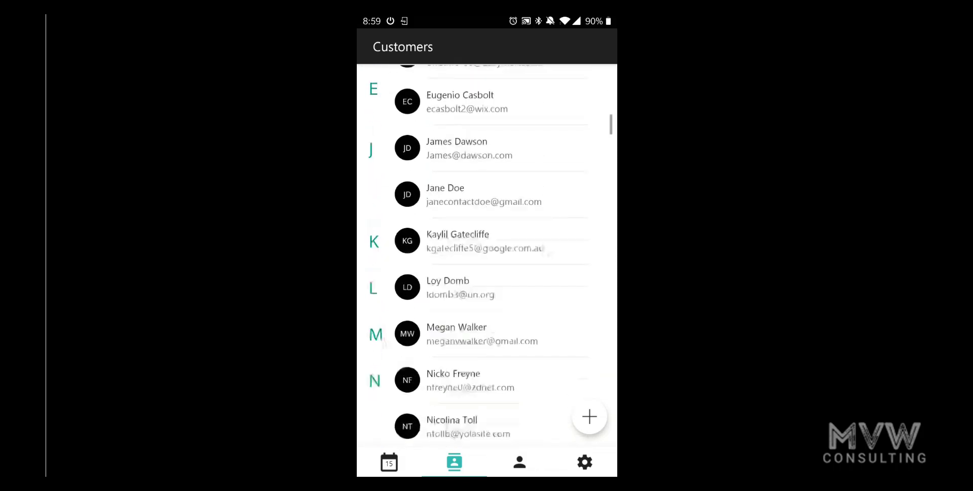
left_click(519, 461)
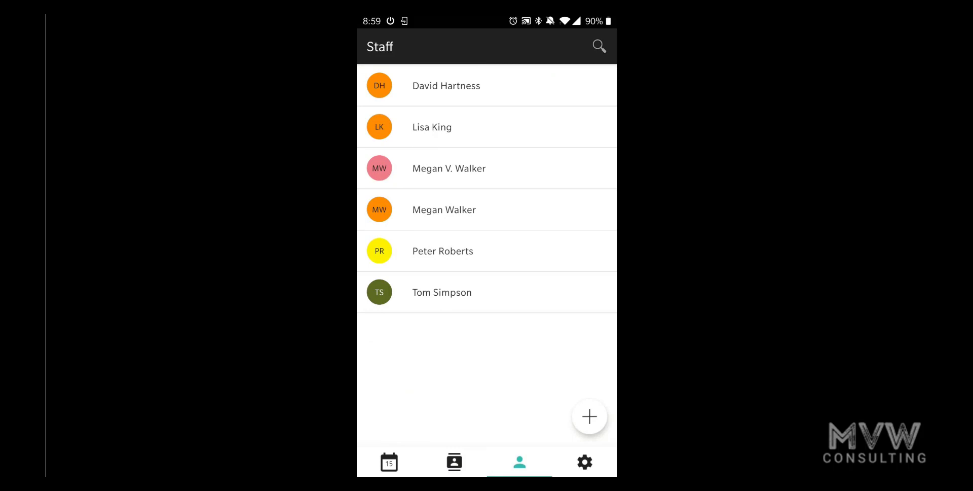
left_click(584, 461)
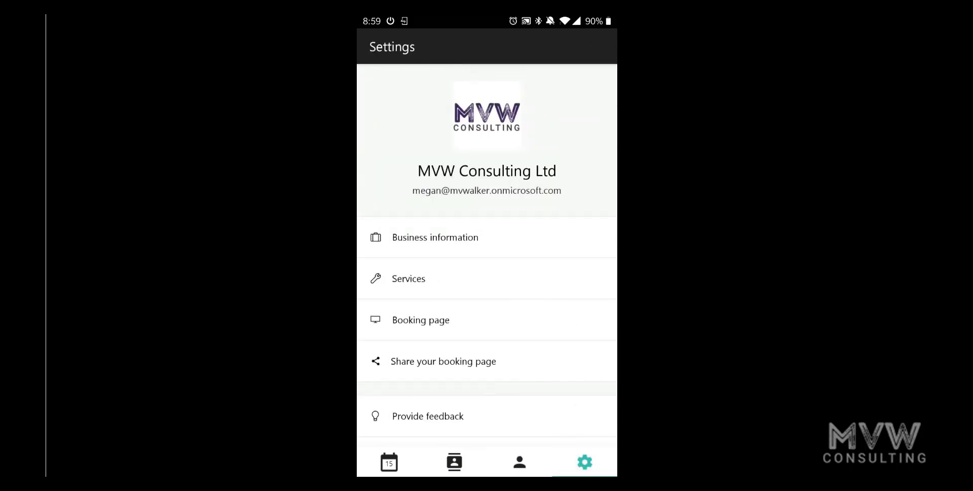
Review the business information page in Settings.
scroll("down", 3)
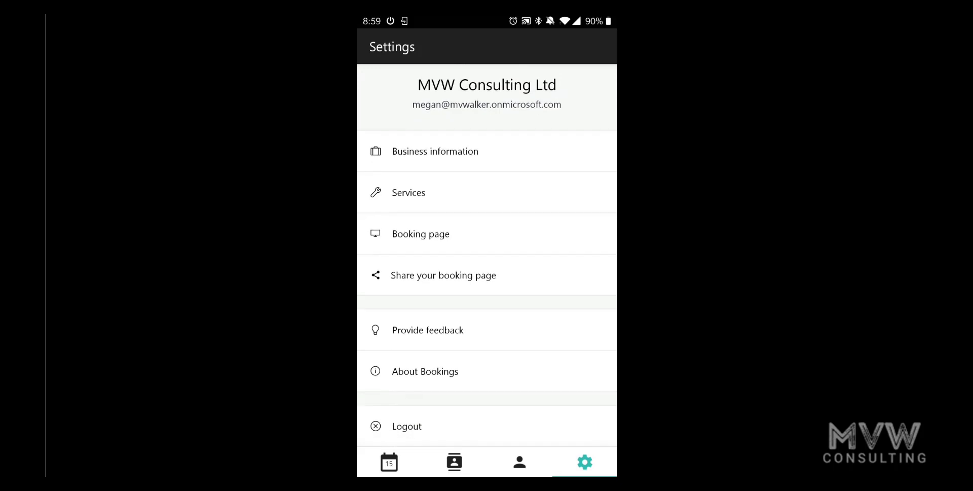
scroll("down", 3)
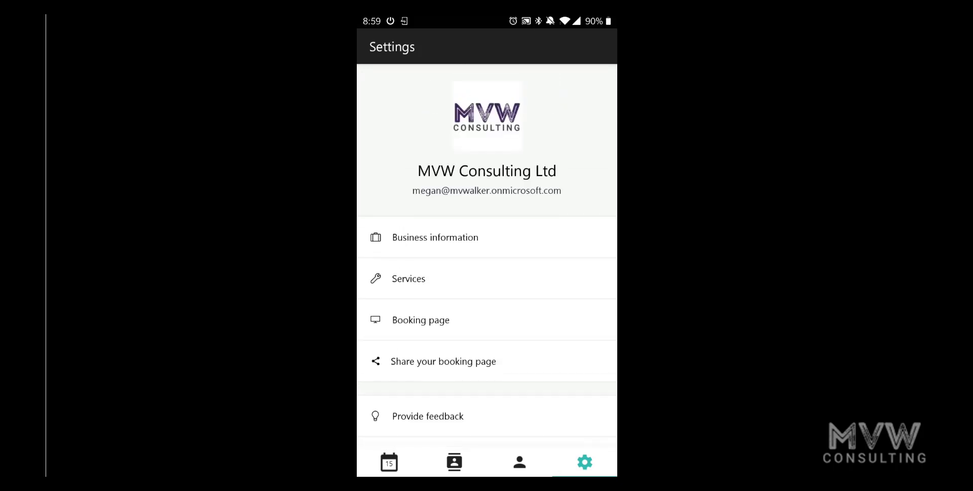
left_click(435, 237)
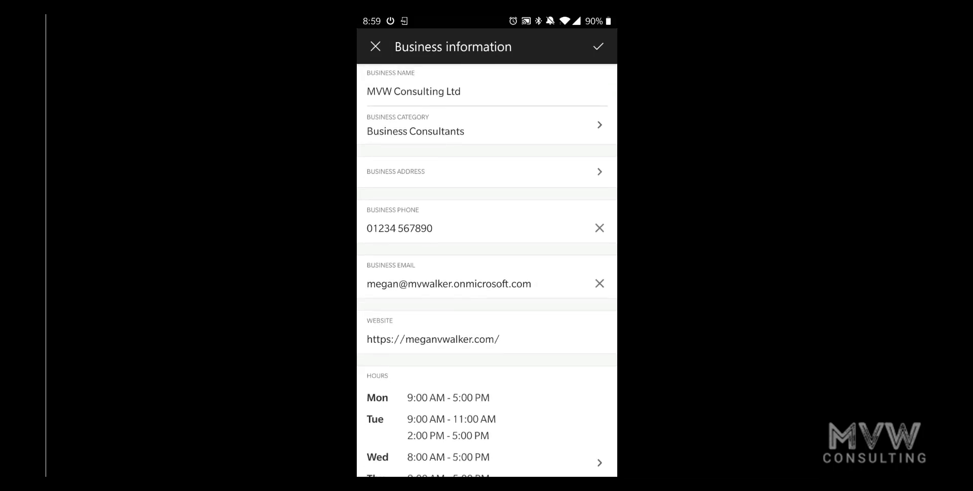
scroll("down", 3)
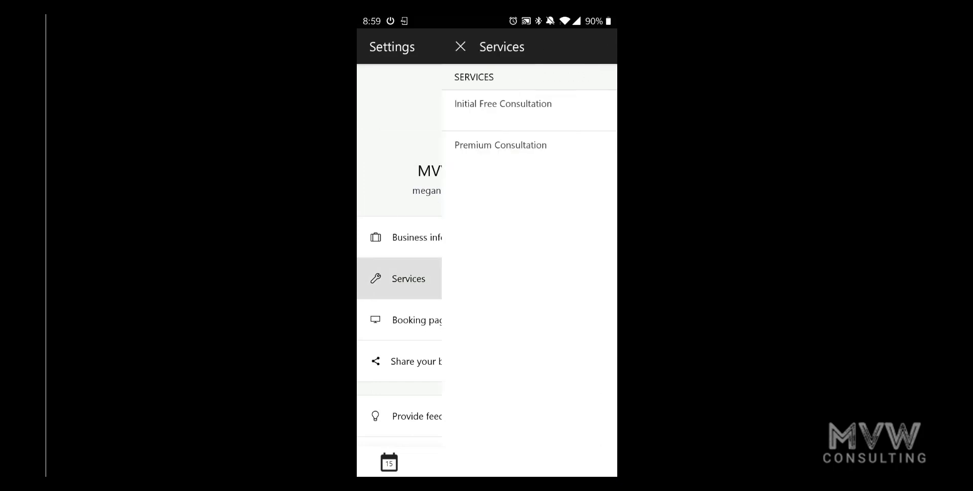
View the Initial Free Consultation service and discard without saving.
left_click(503, 103)
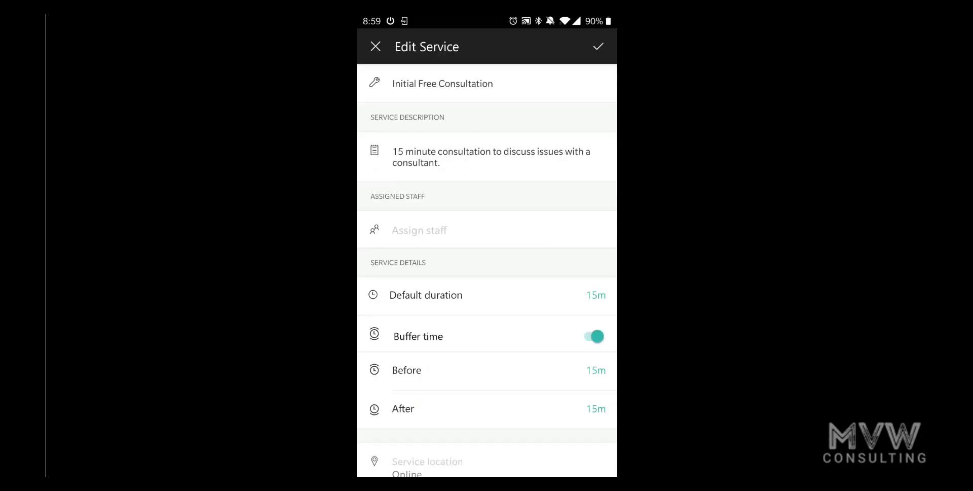
left_click(375, 46)
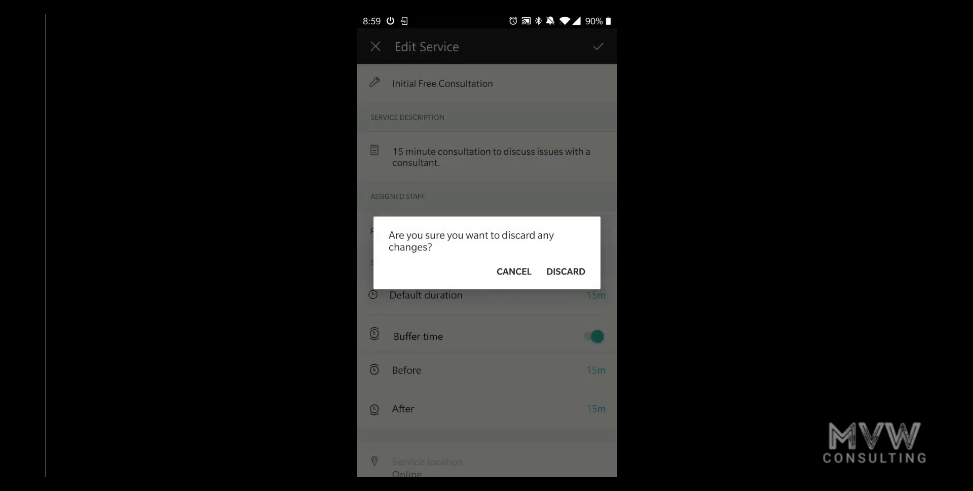
left_click(565, 270)
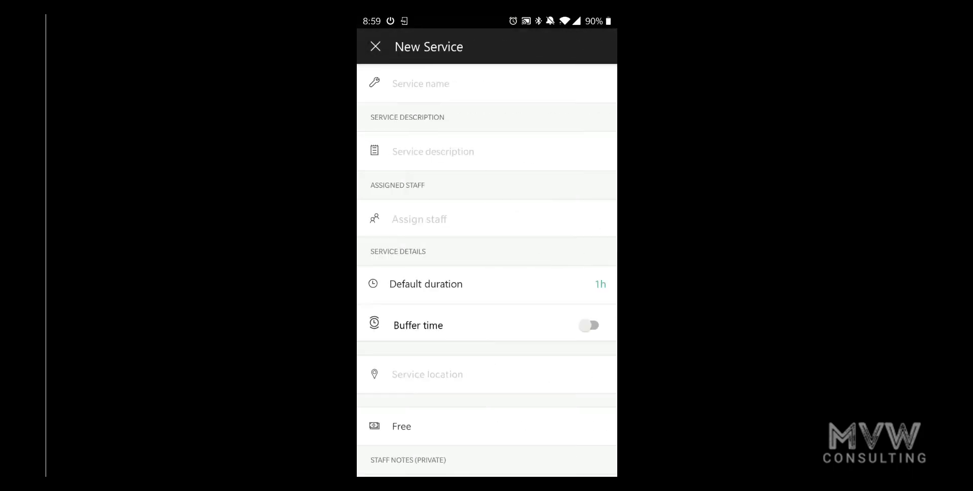
View the New Service form, leave Services and return to today's calendar.
scroll("down", 3)
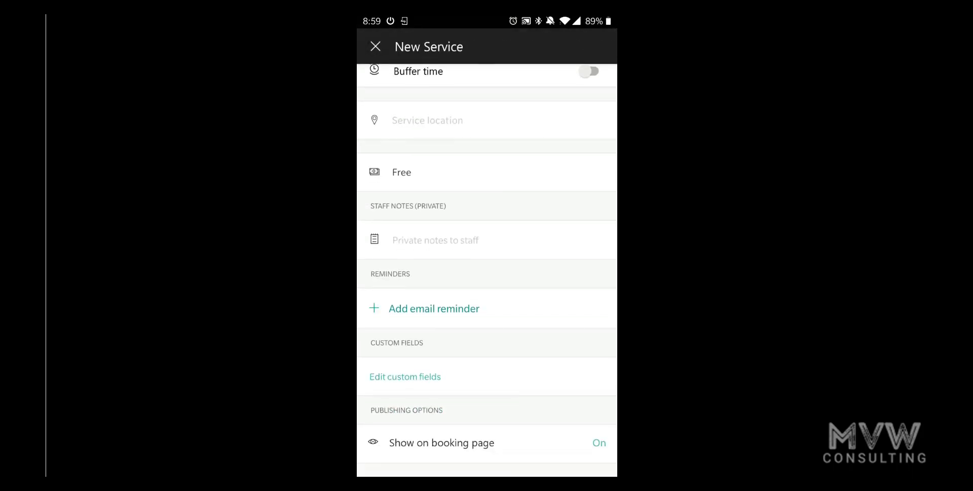
left_click(375, 45)
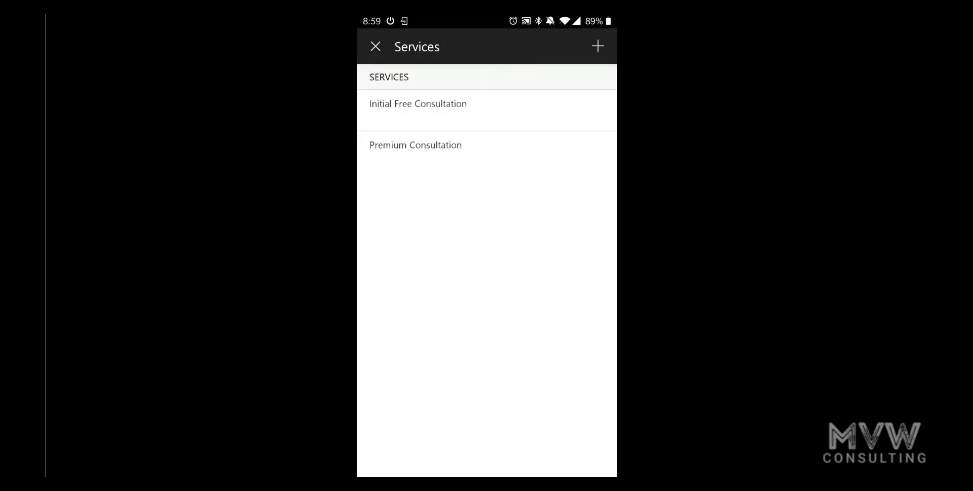
left_click(375, 46)
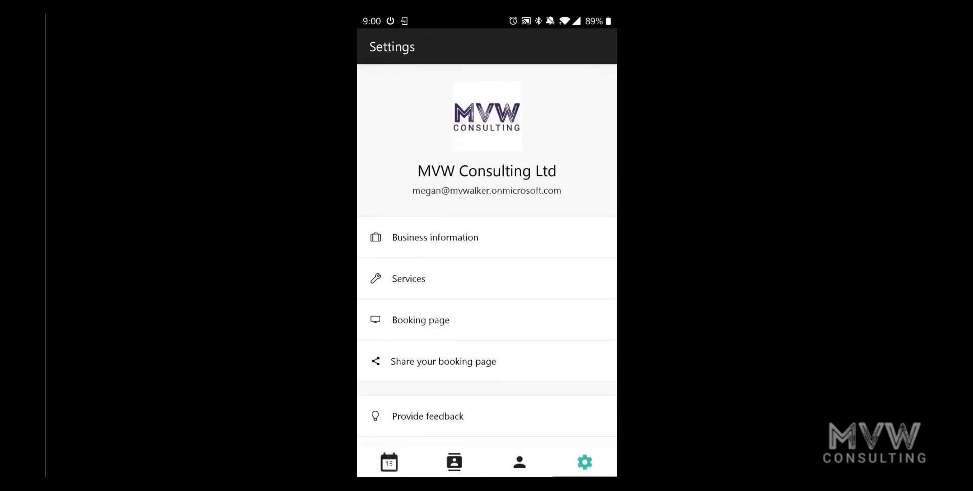
left_click(389, 461)
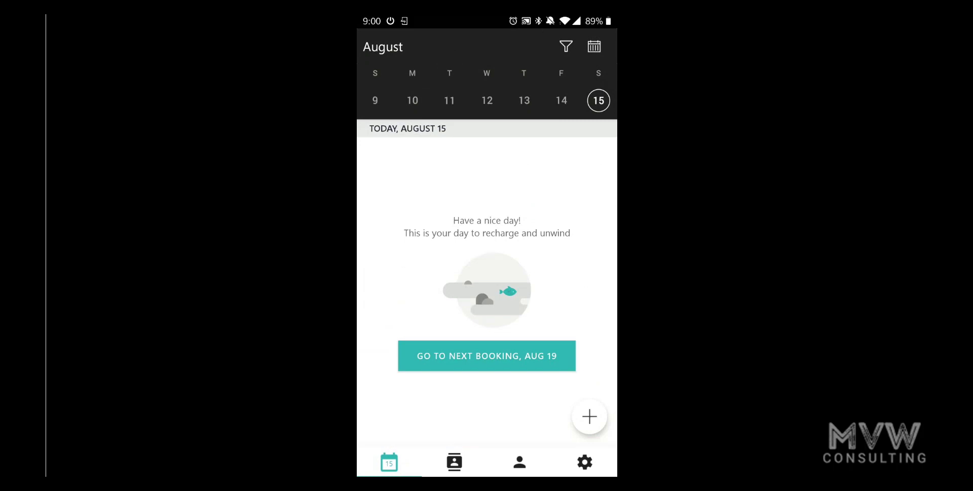